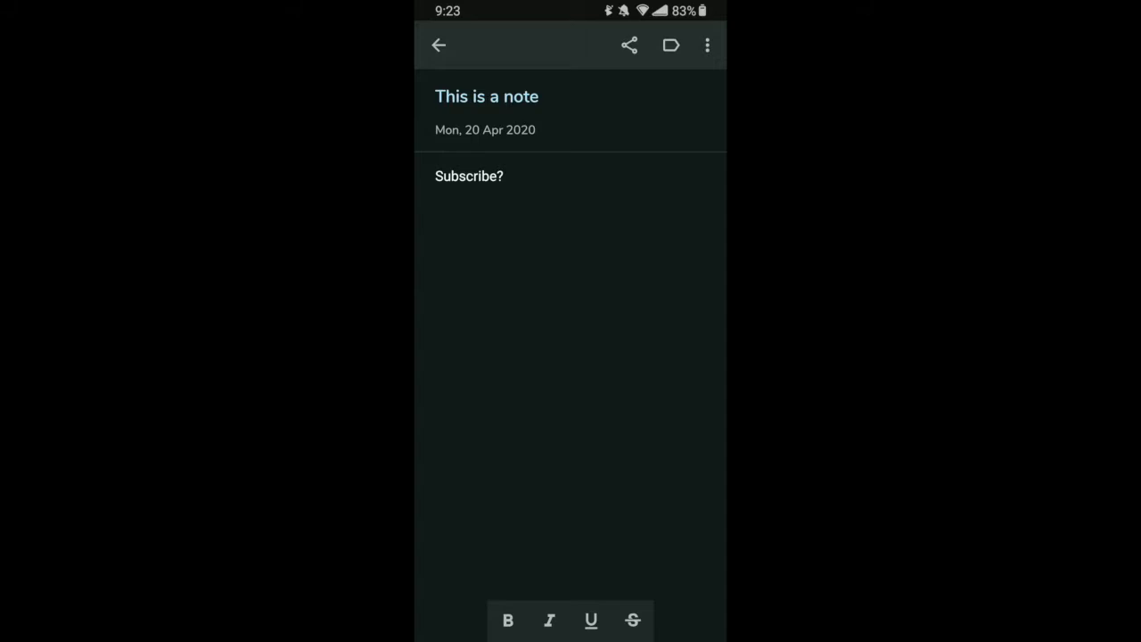
Leave the note via the navigation drawer and scroll through Notely's Appearance and Content density settings.
click(439, 45)
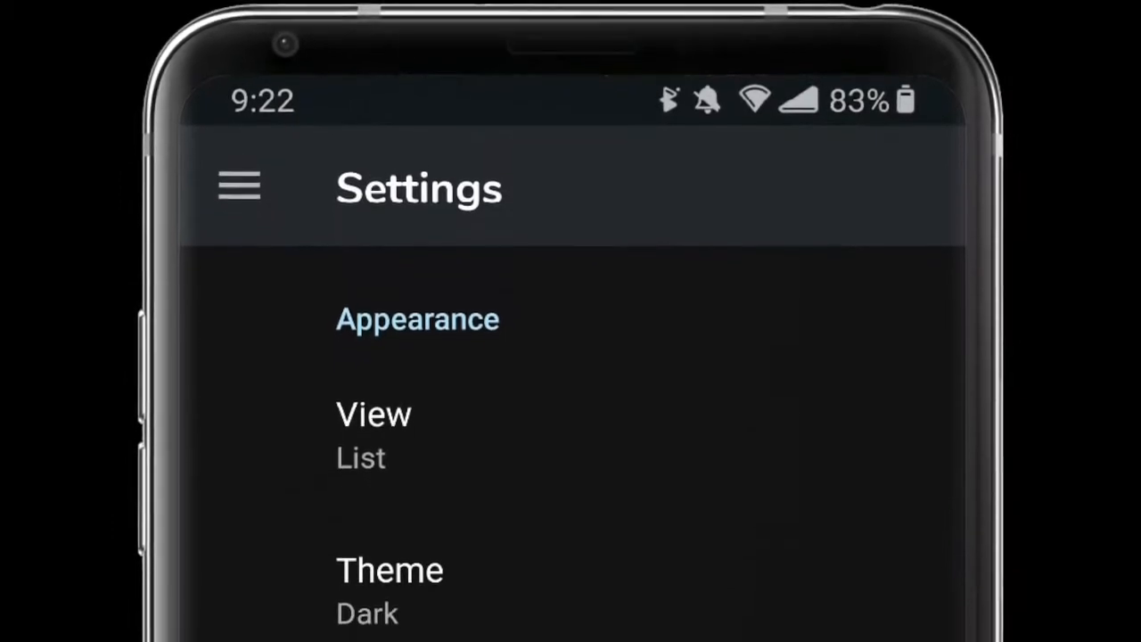
scroll(down, 3)
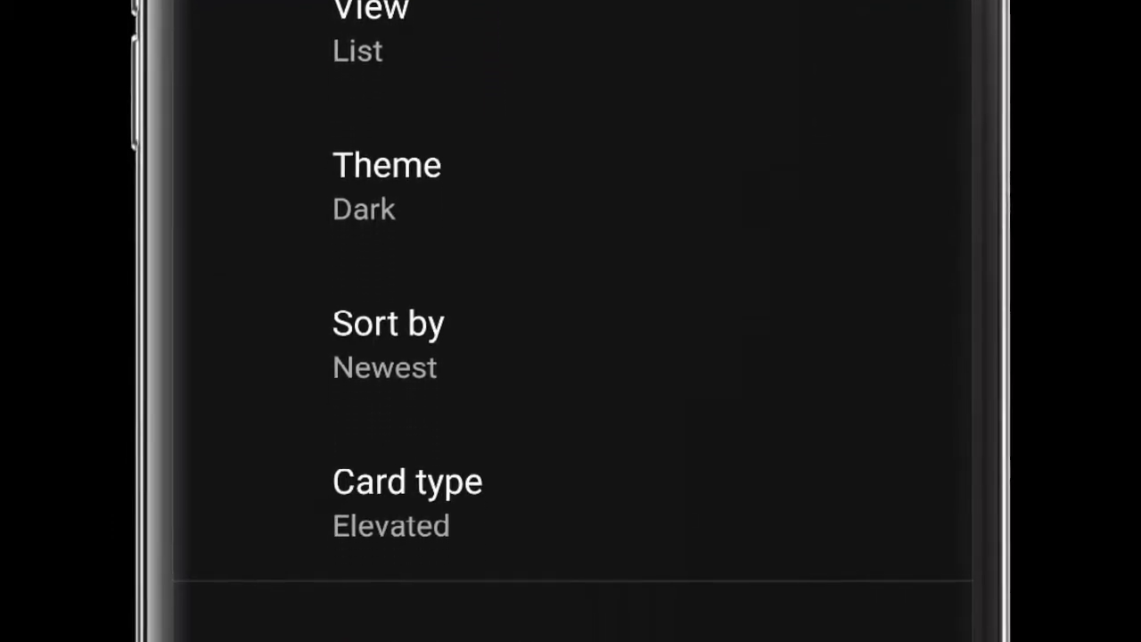
scroll(down, 3)
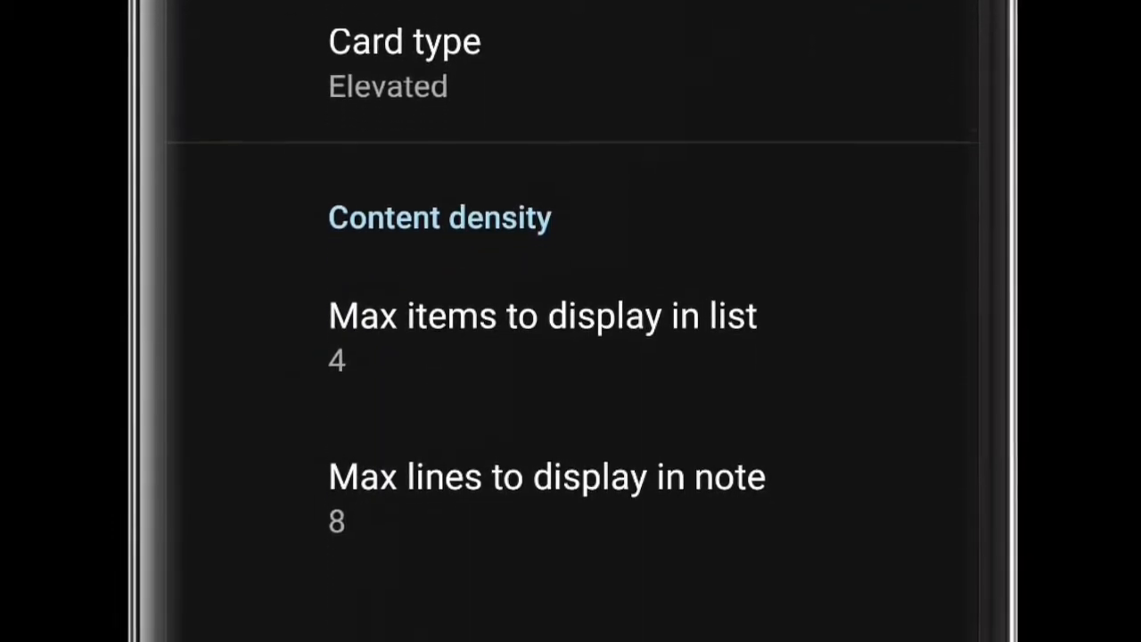
scroll(down, 3)
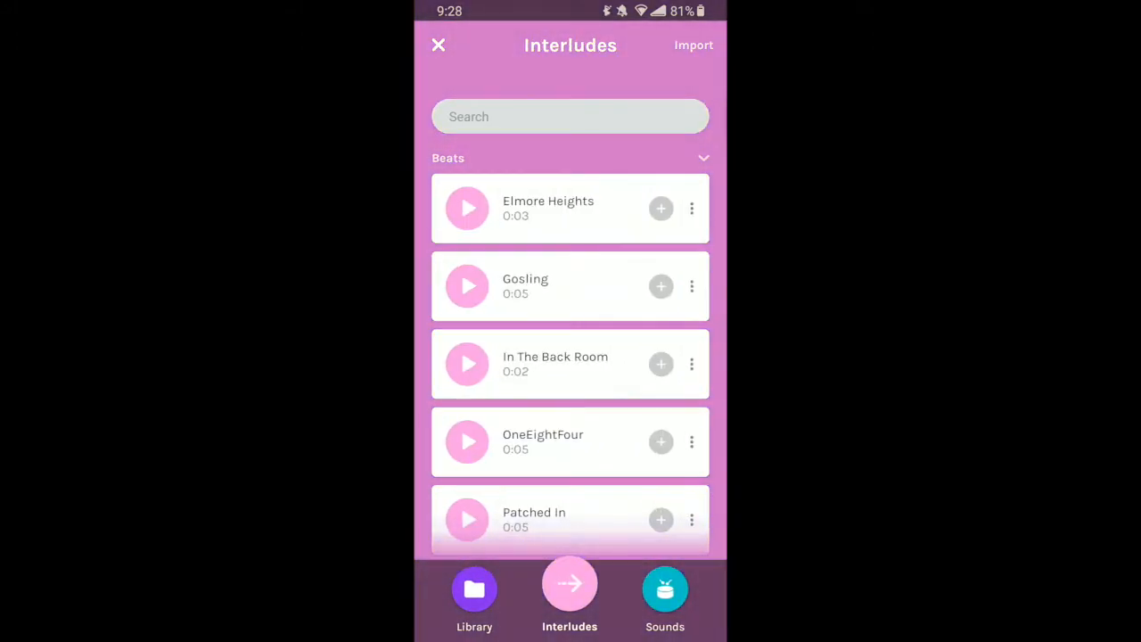
Switch Anchor's bottom bar from the Interludes list to the Sounds library of audio clips.
click(666, 589)
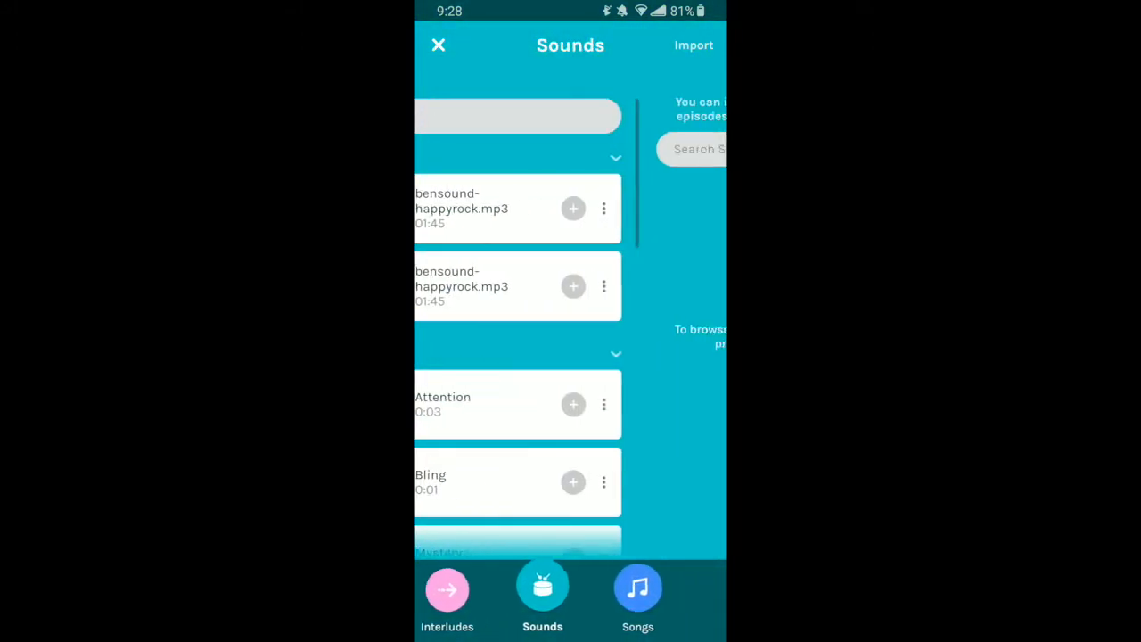
click(638, 597)
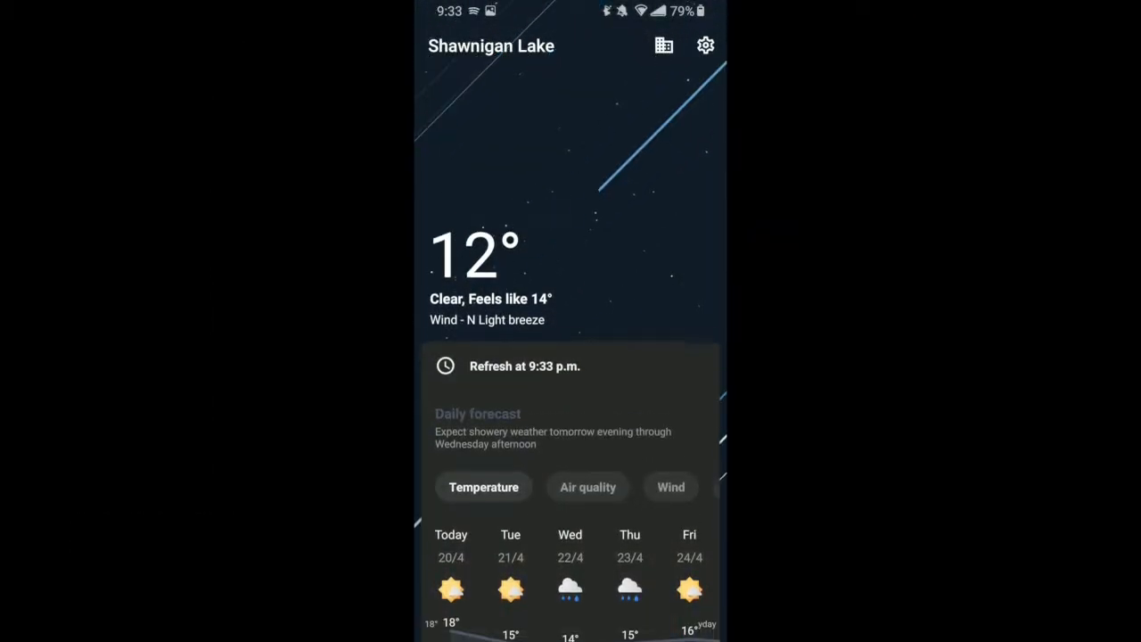
scroll(down, 3)
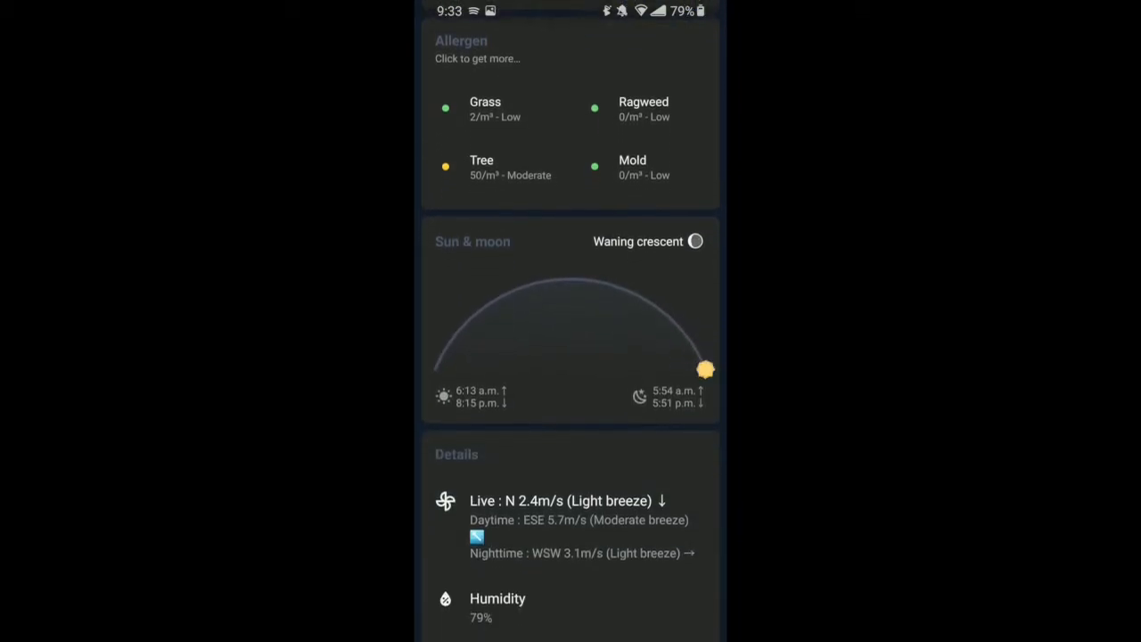
scroll(down, 3)
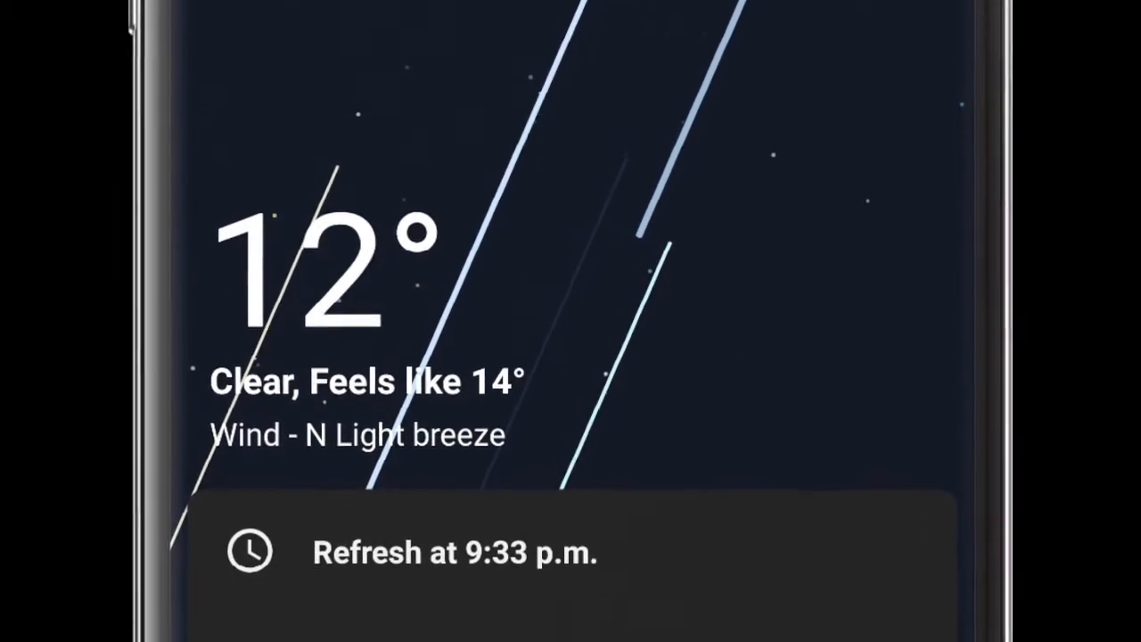
scroll(up, 3)
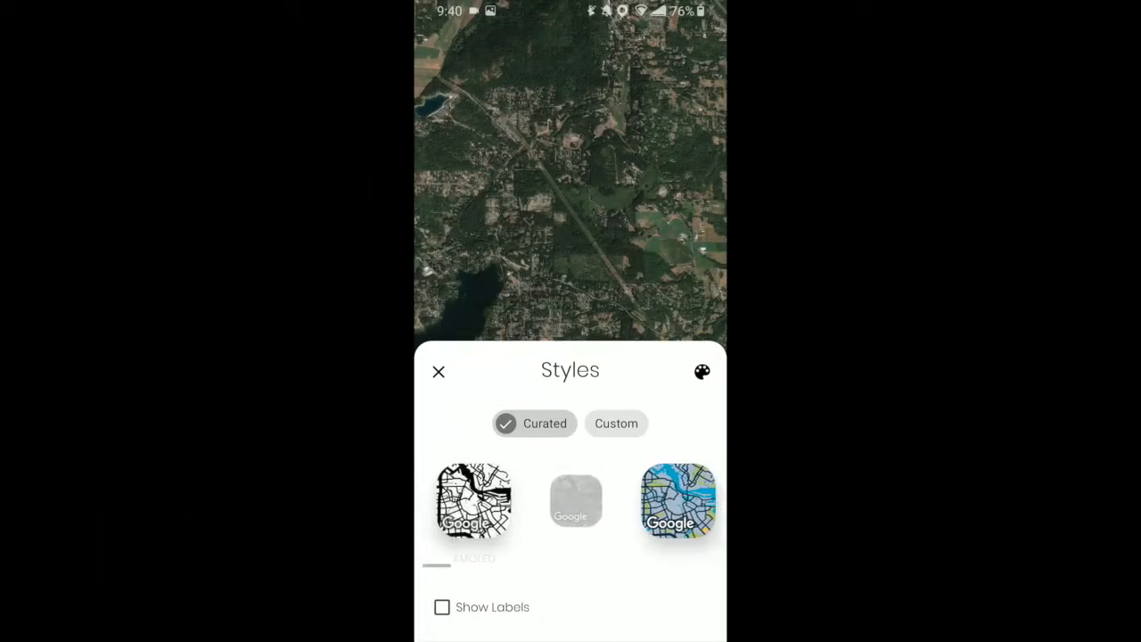
Swipe Cartogram's Curated style carousel and apply a lighter map style.
scroll(left, 3)
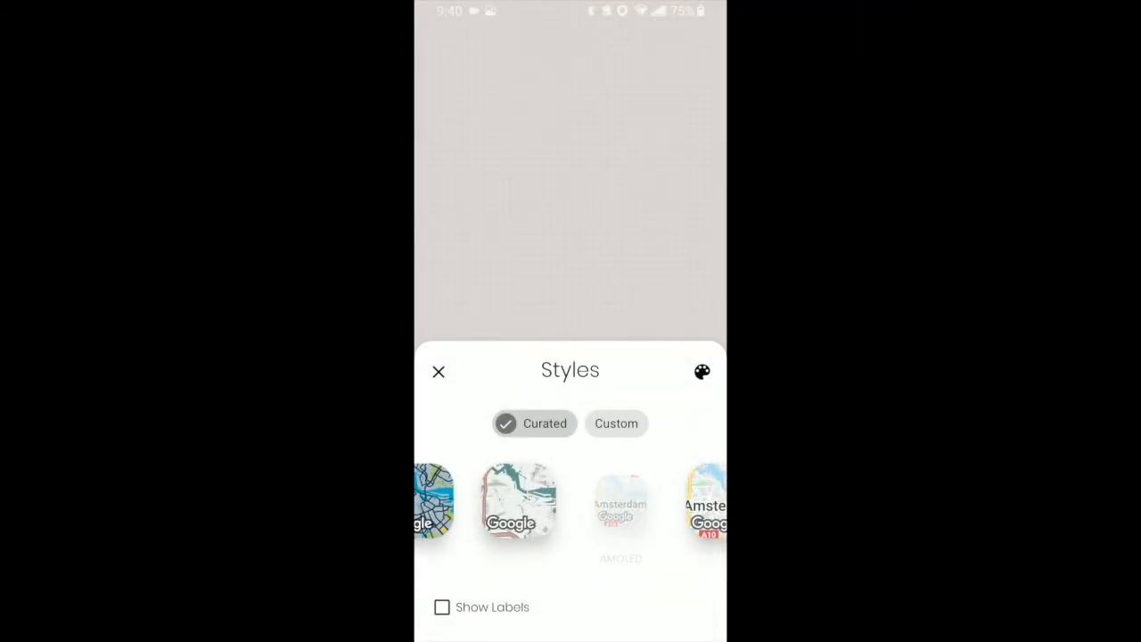
click(438, 373)
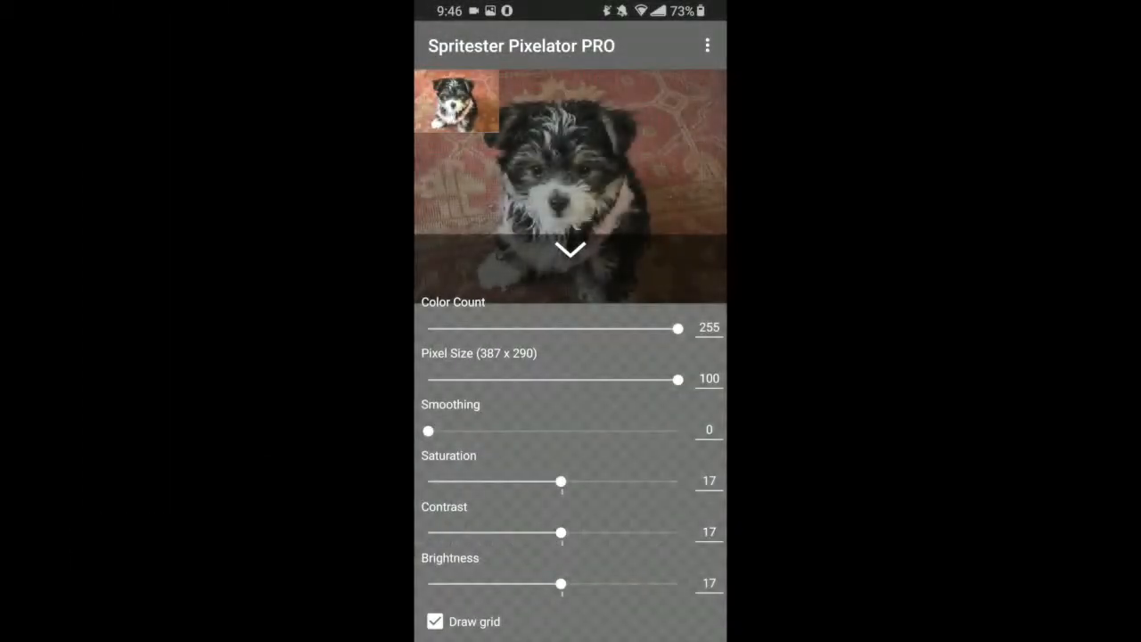
Vary the puppy photo's Pixel Size, turn off Draw grid, and settle on about 47.
drag(678, 378, 450, 378)
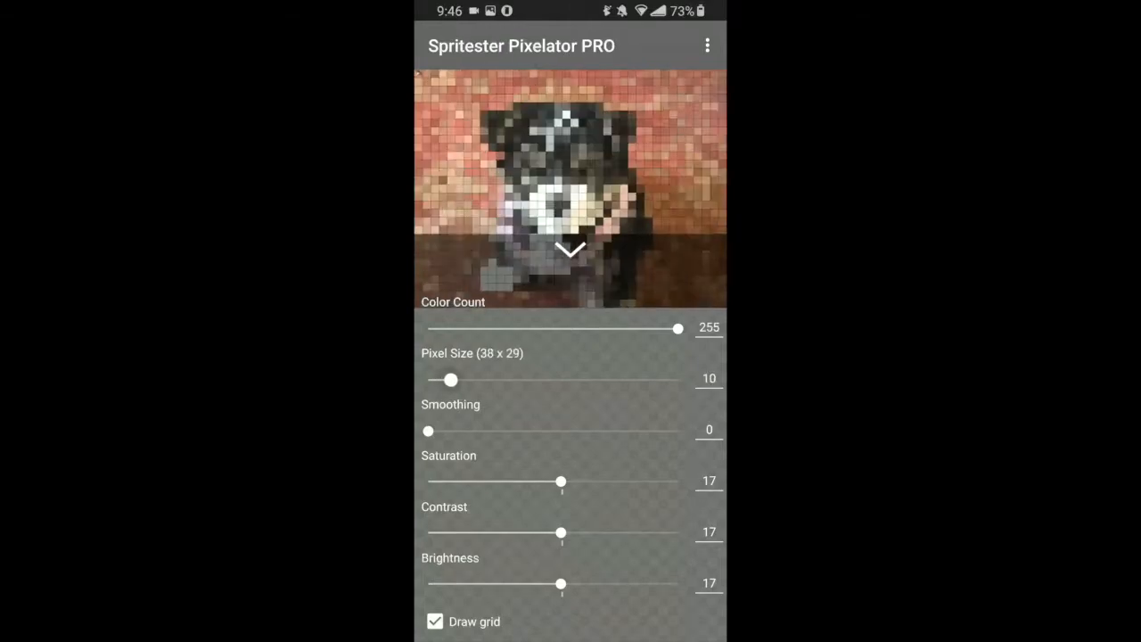
drag(450, 378, 612, 378)
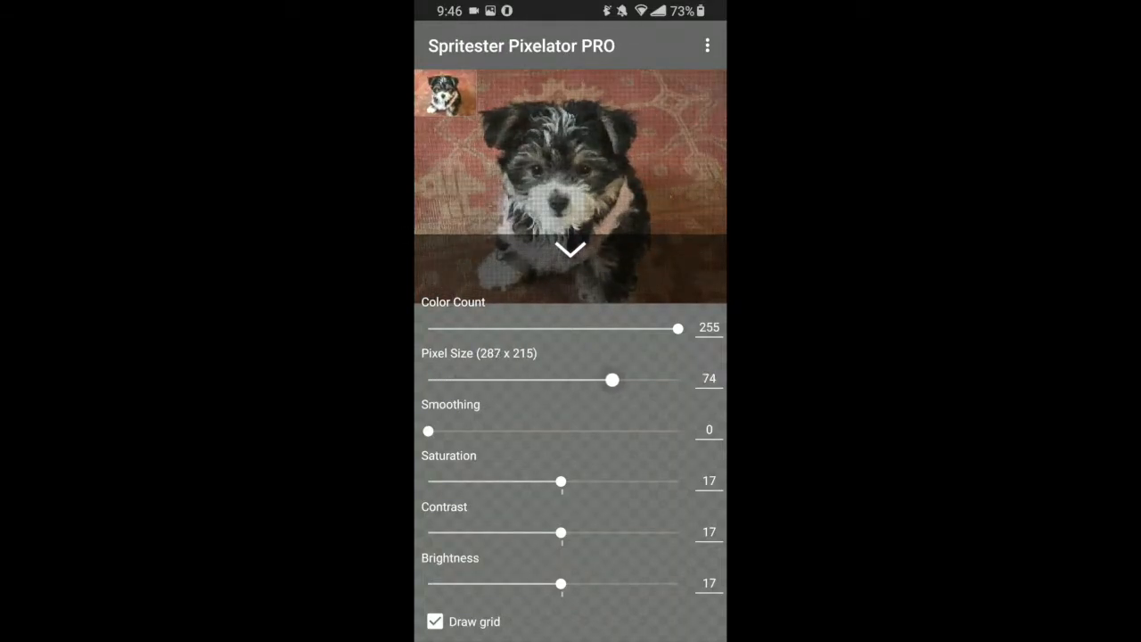
click(435, 621)
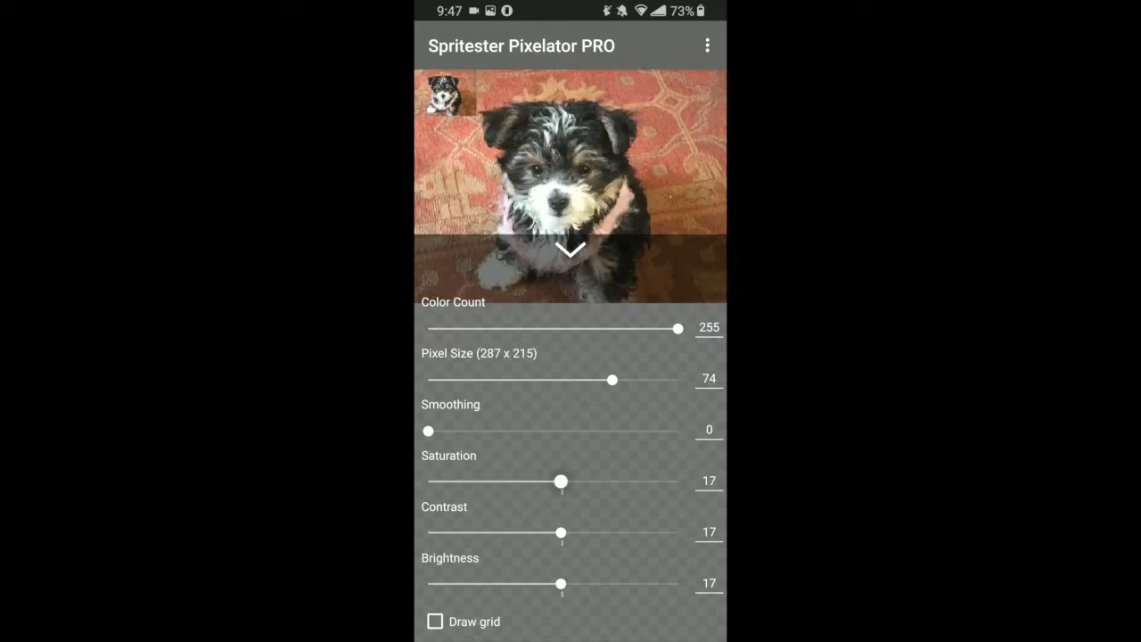
drag(614, 380, 544, 379)
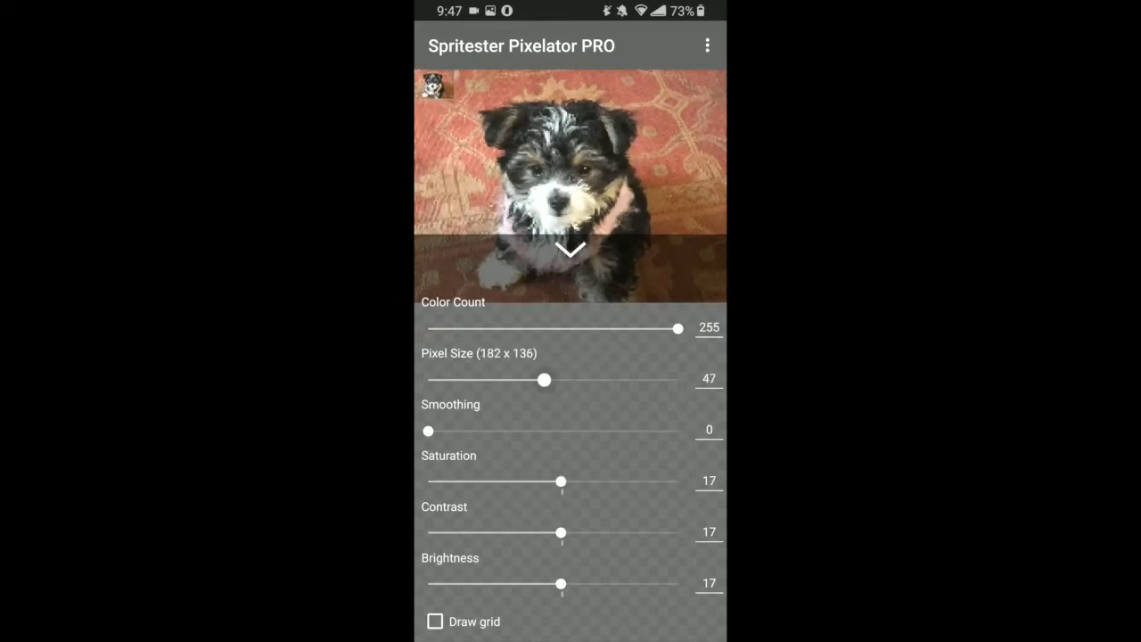
drag(544, 380, 513, 379)
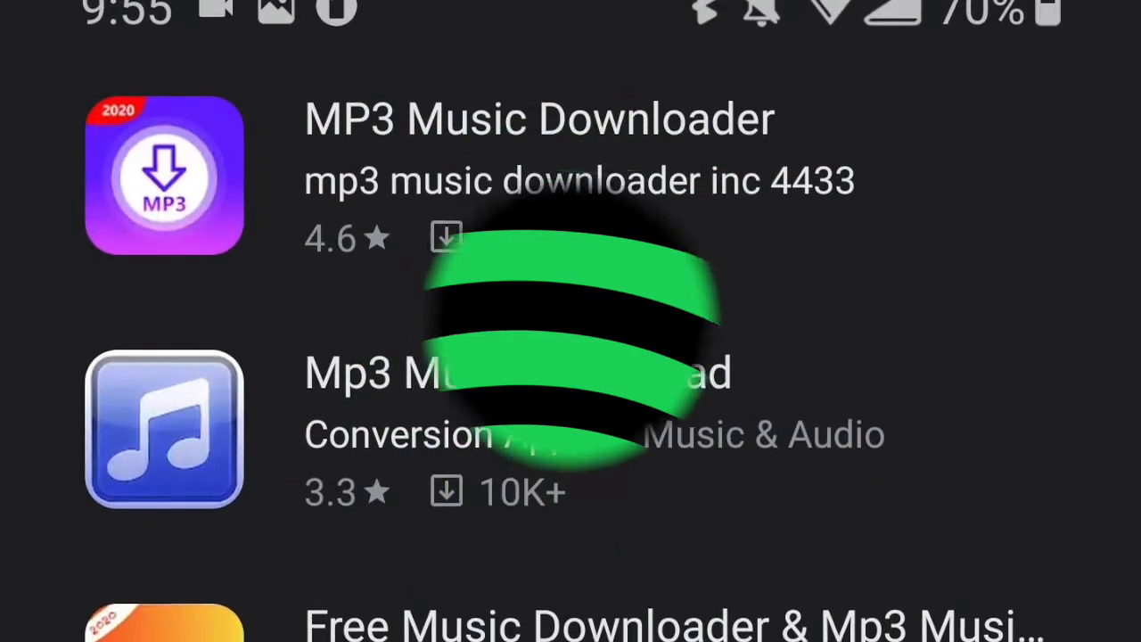
Scroll the Play Store results list of MP3 music downloader apps.
scroll(up, 3)
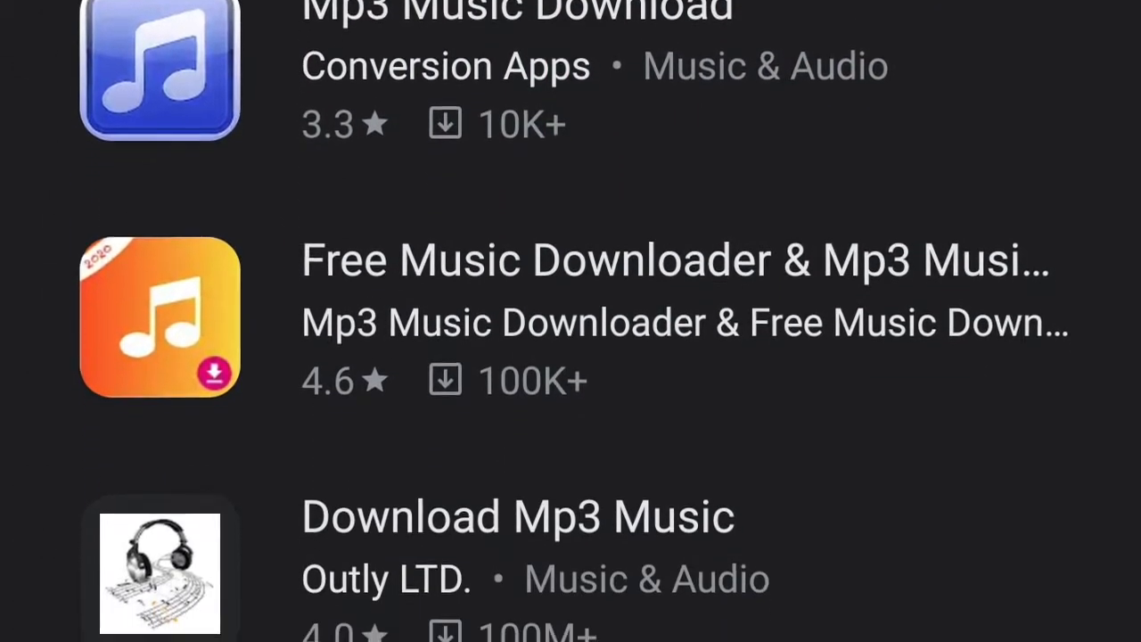
scroll(down, 3)
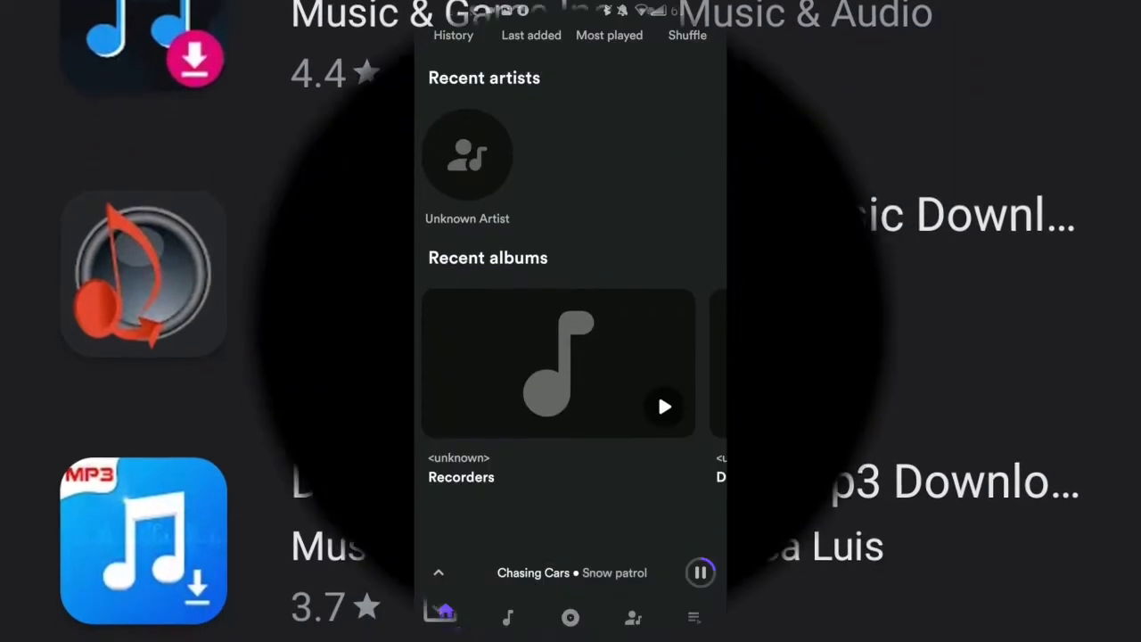
Browse Retro Music's library through the Songs, Albums and Artists views.
click(507, 618)
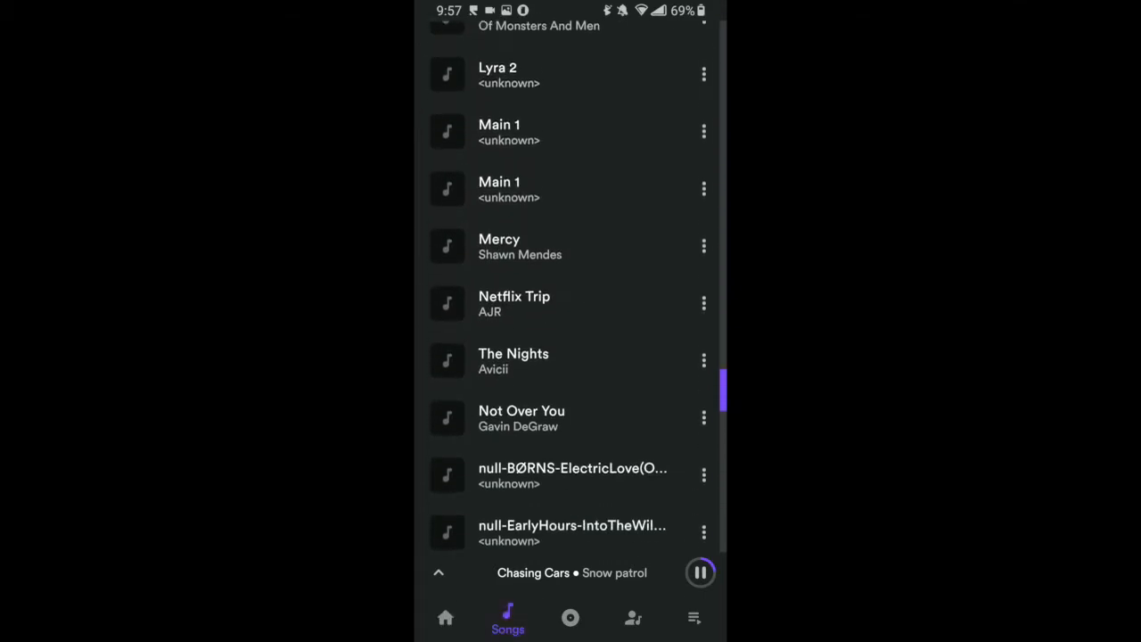
click(571, 617)
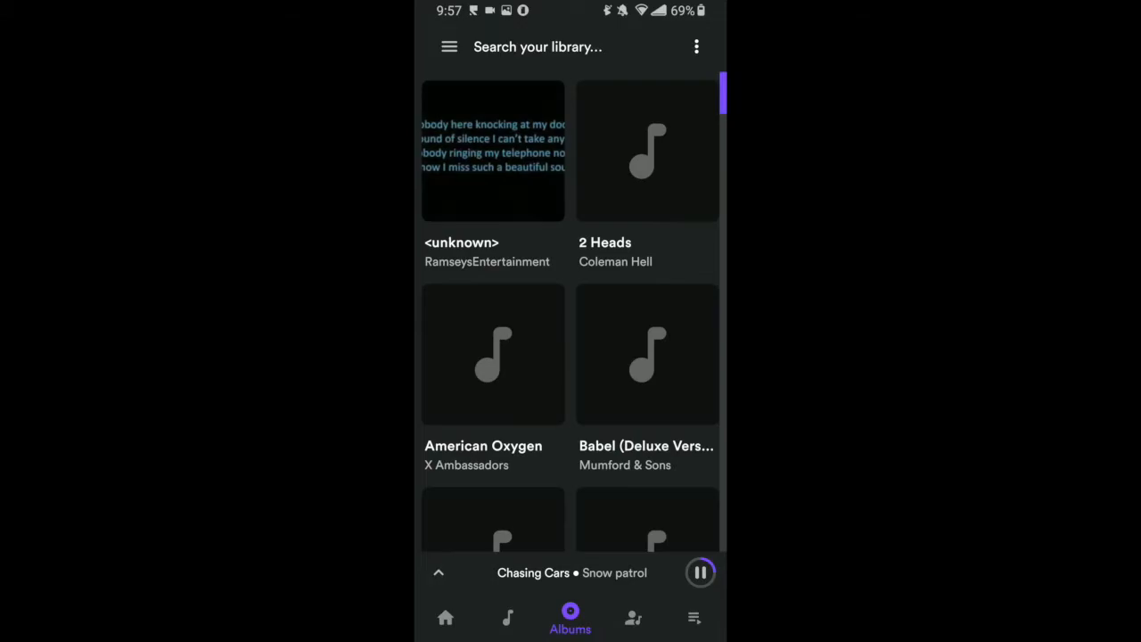
scroll(down, 3)
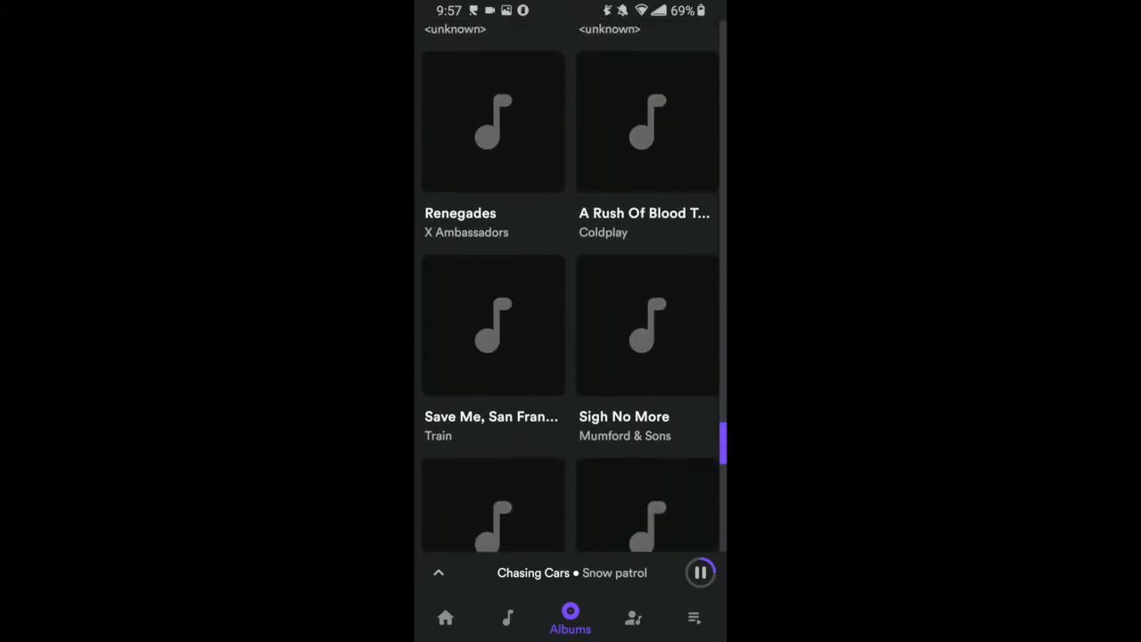
click(633, 615)
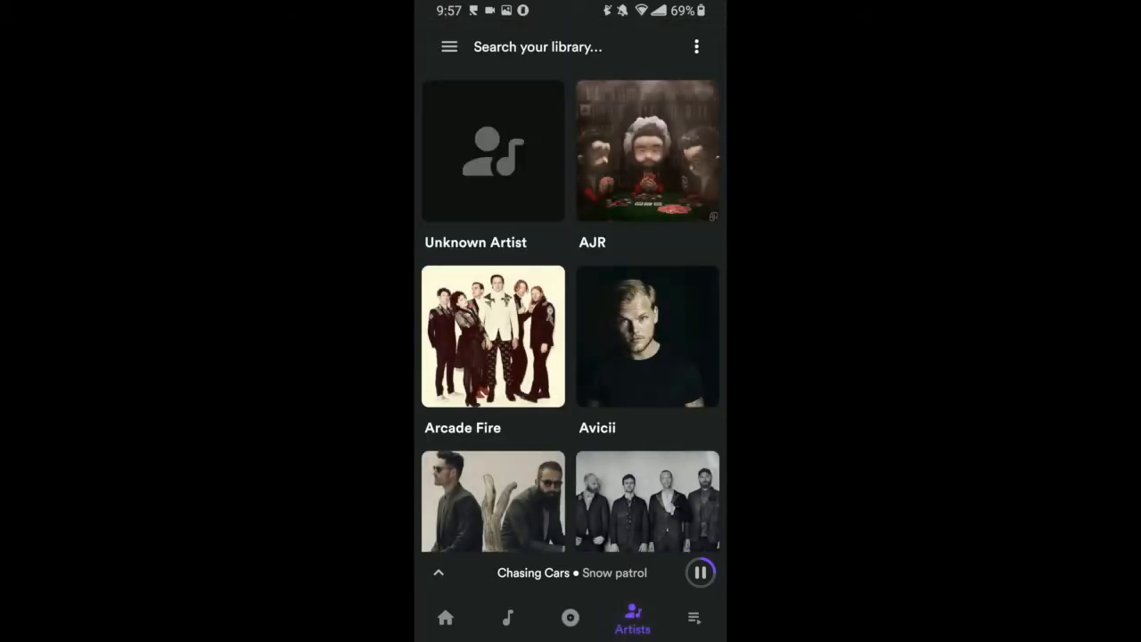
Show Retro Music's settings categories for look and feel, now playing and audio.
click(571, 573)
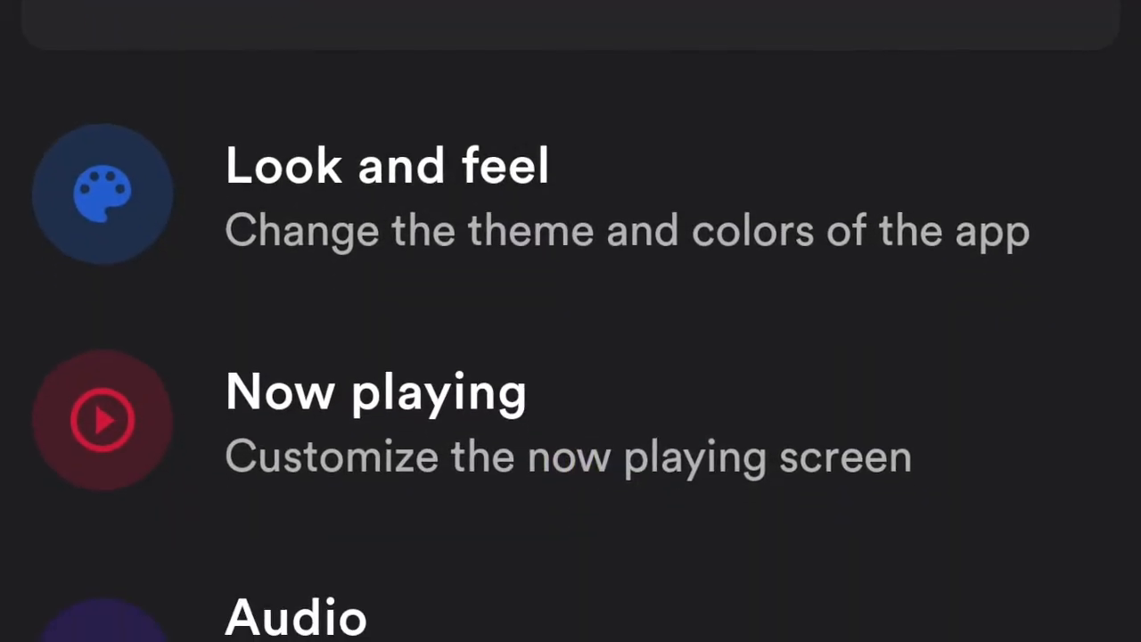
scroll(down, 3)
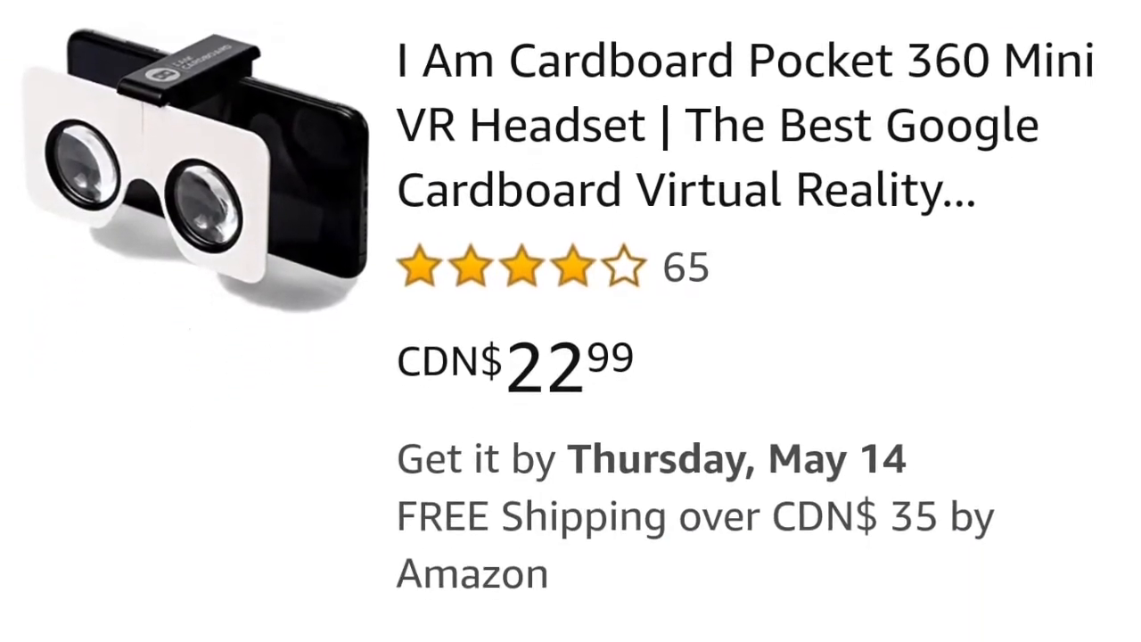
Scroll the Amazon listing for the I Am Cardboard Pocket 360 Mini VR Headset at CDN$22.99.
scroll(down, 3)
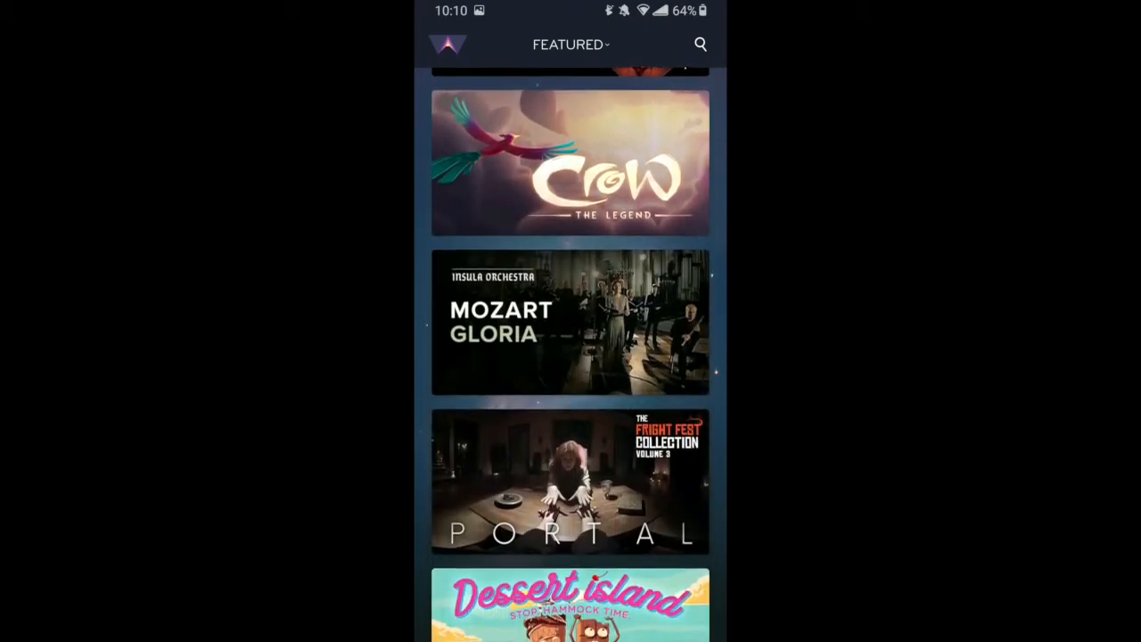
Scroll Within's Featured list and bring up The Spacewalker's detail card.
scroll(up, 3)
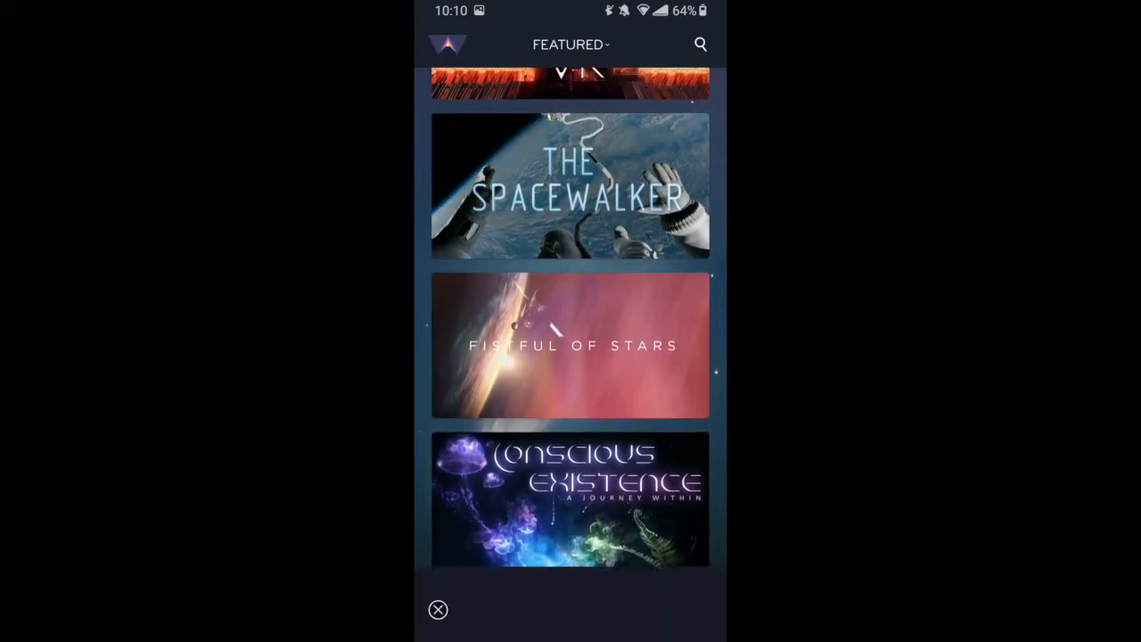
click(571, 186)
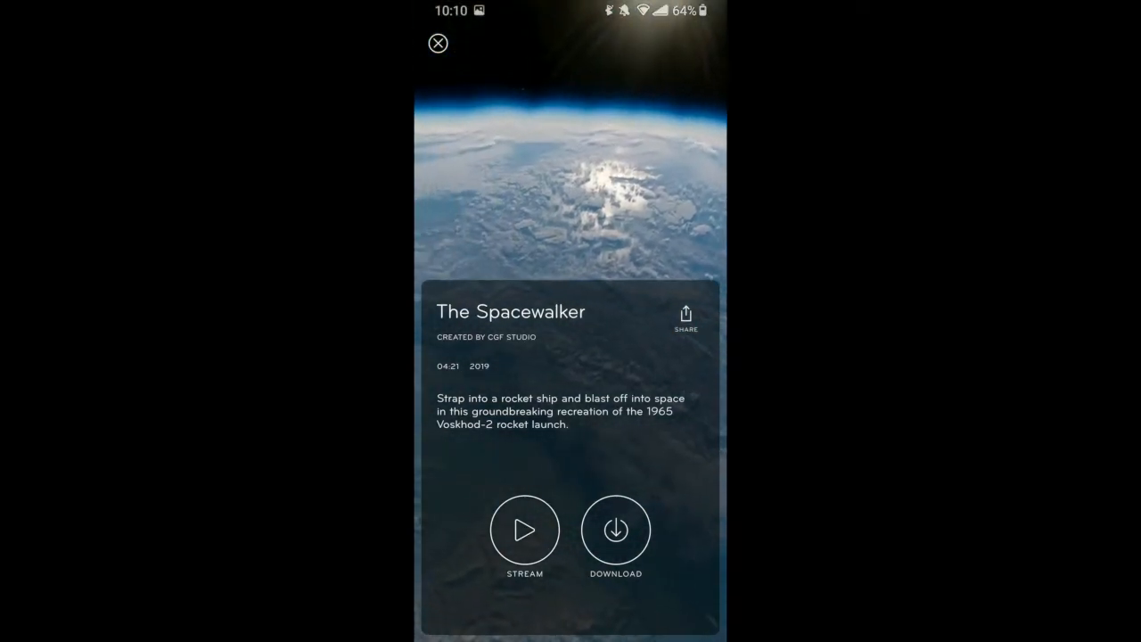
click(525, 529)
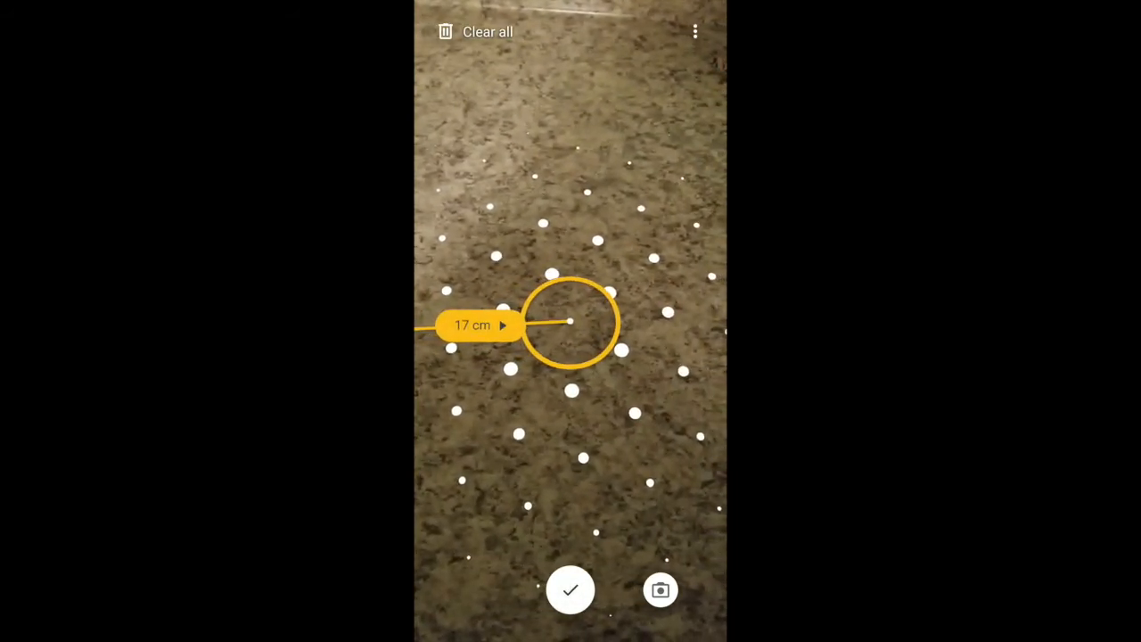
Record the 17 cm AR measurement on the speckled countertop.
click(571, 589)
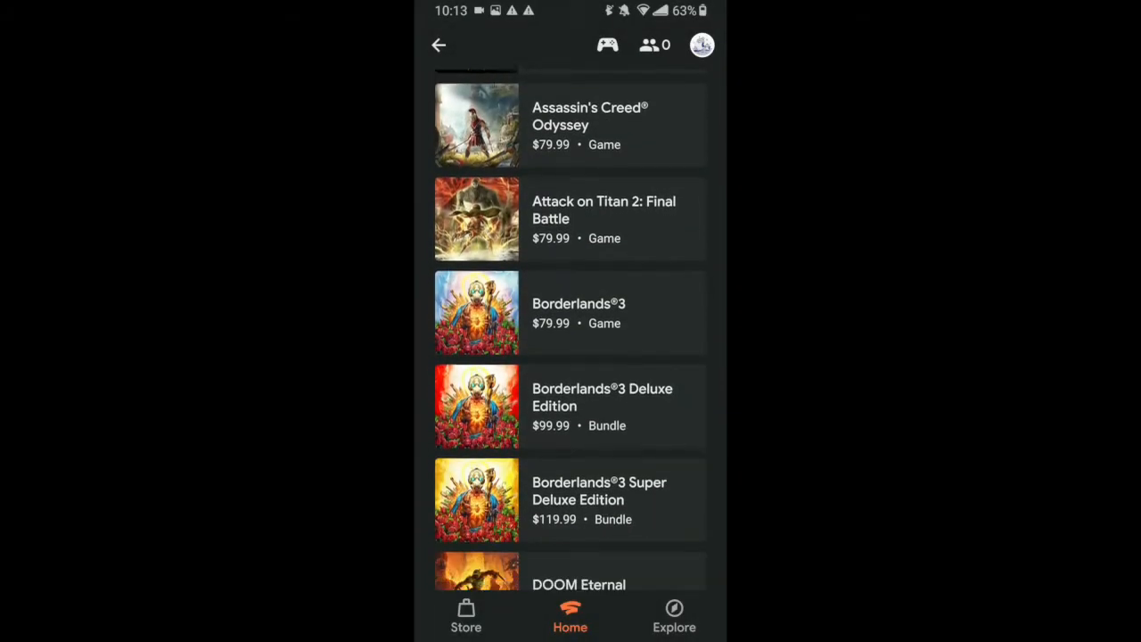
Scroll Stadia's priced game list from Assassin's Creed Odyssey down past Shadow of the Tomb Raider and Spitlings.
scroll(down, 3)
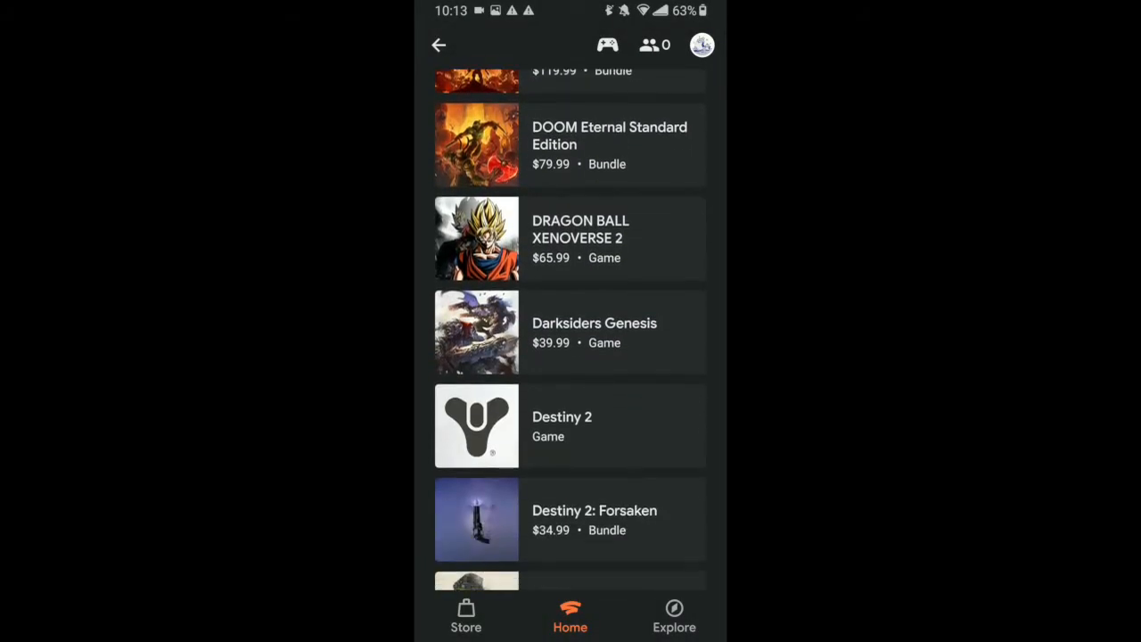
scroll(down, 3)
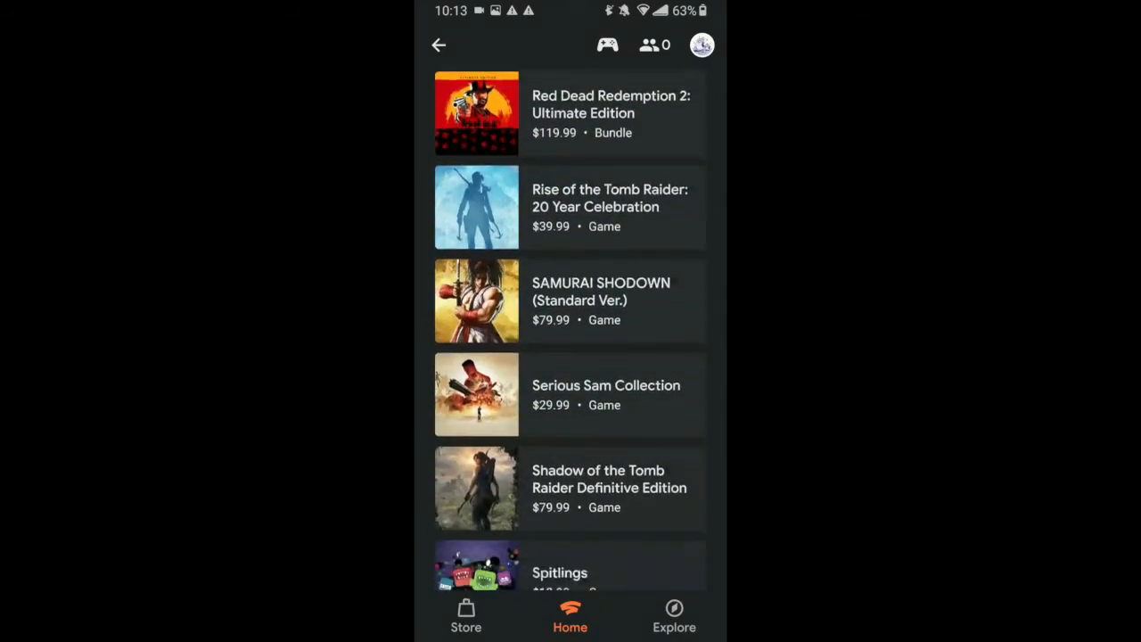
scroll(down, 3)
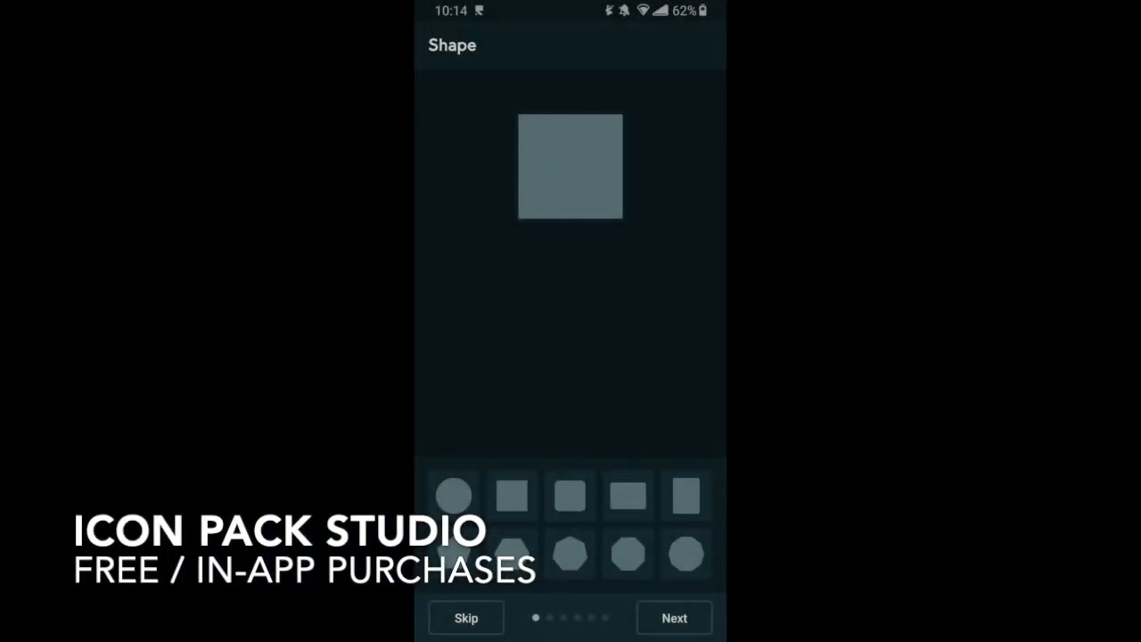
Build the icon: rounded square shape, purple-blue background, navy stroke, blue logo, then continue to naming.
click(674, 617)
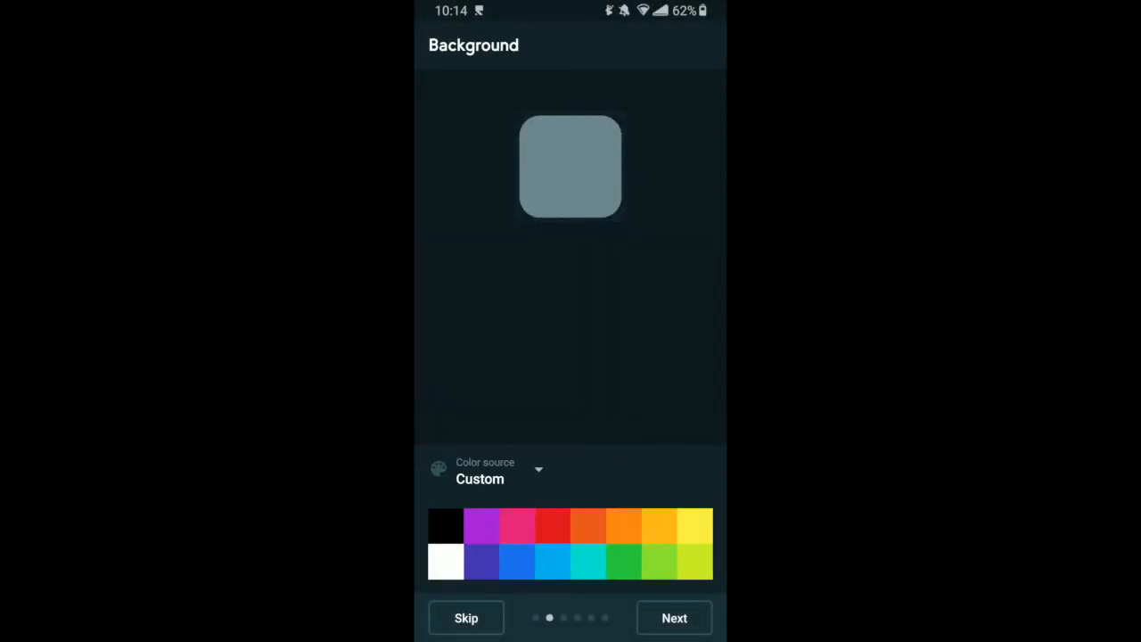
click(674, 617)
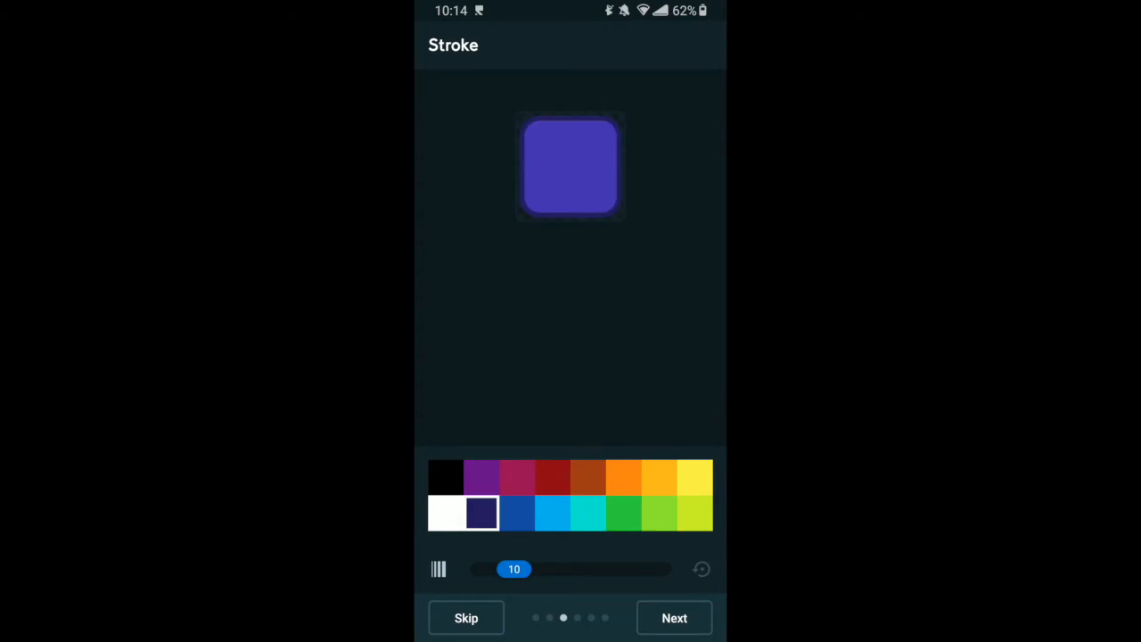
click(517, 511)
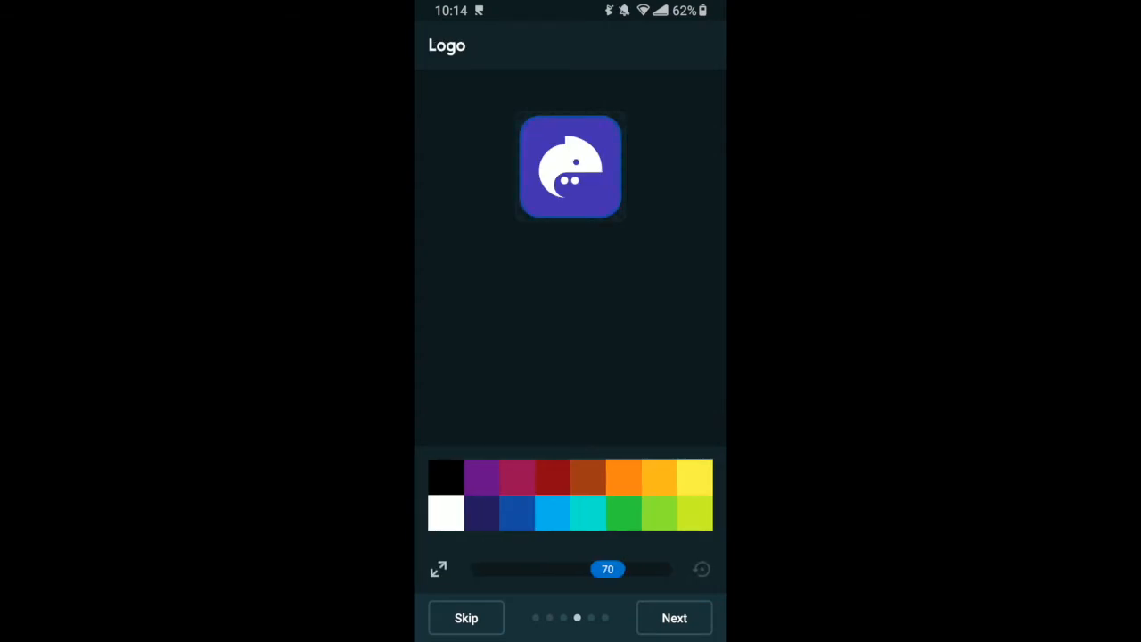
click(517, 514)
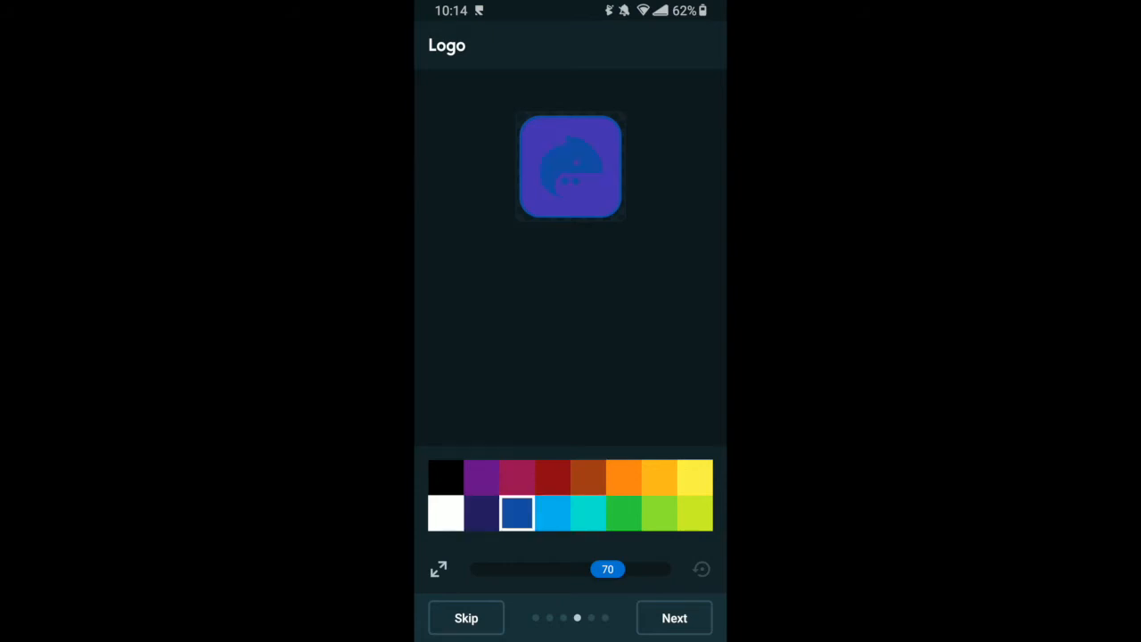
click(675, 617)
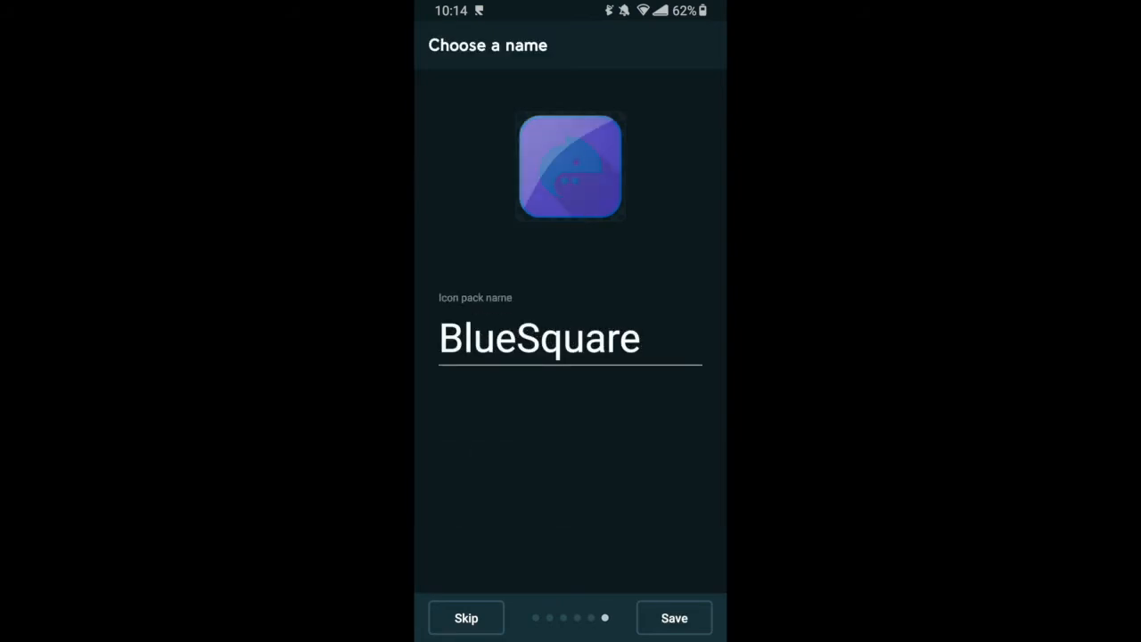